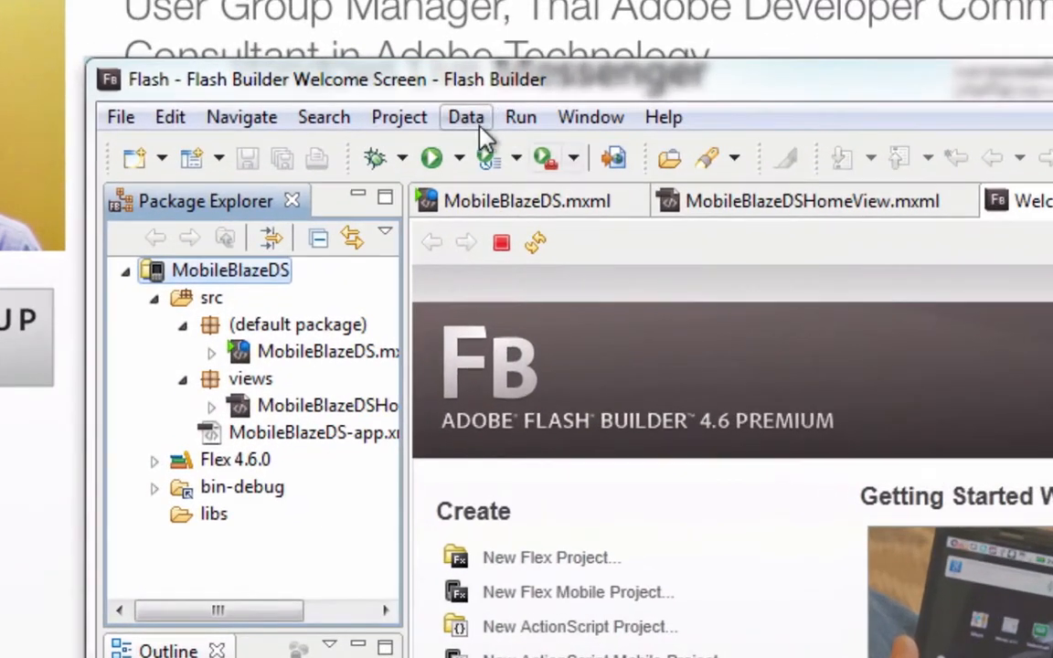
Start Connect to BlazeDS from the Data menu for the MobileBlazeDS project.
left_click(467, 117)
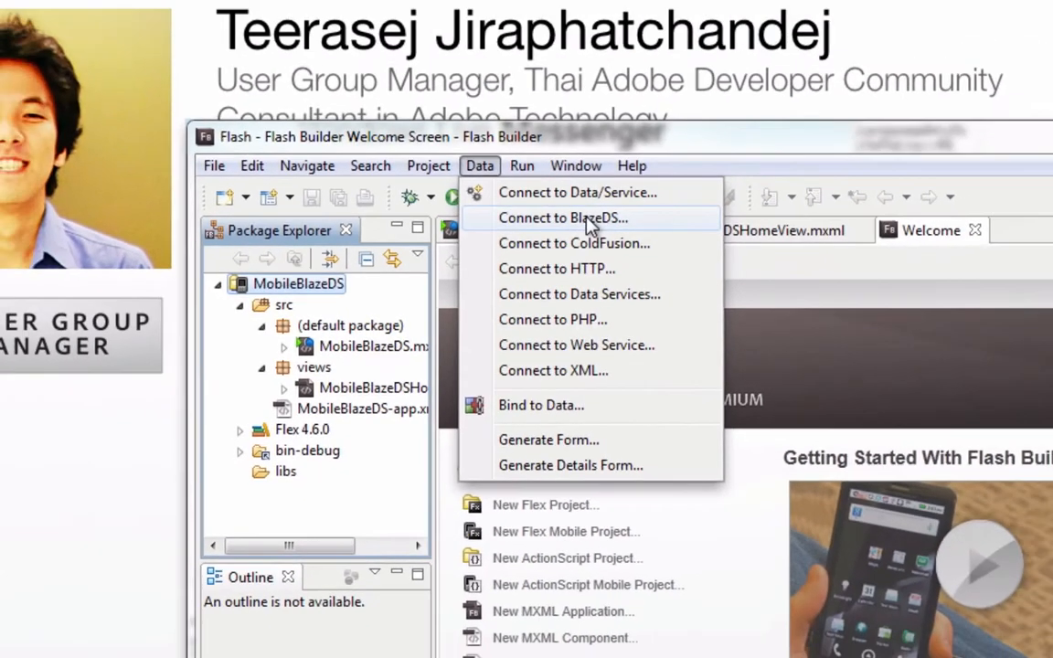
left_click(564, 217)
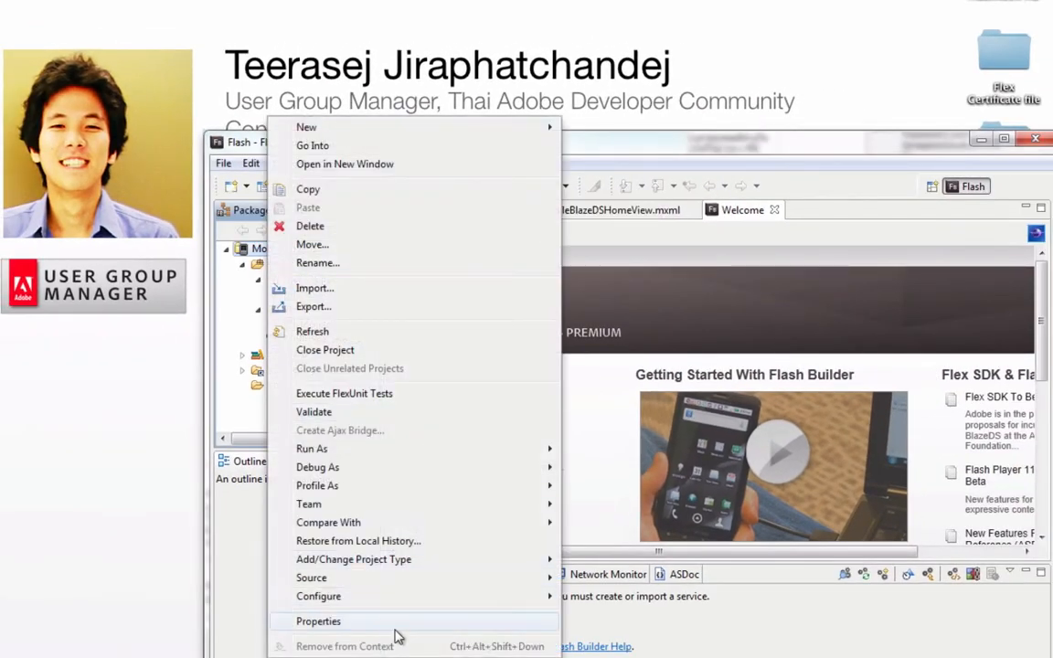
Validate the Flex Server configuration pointing at the samples web app and save the project properties.
left_click(318, 622)
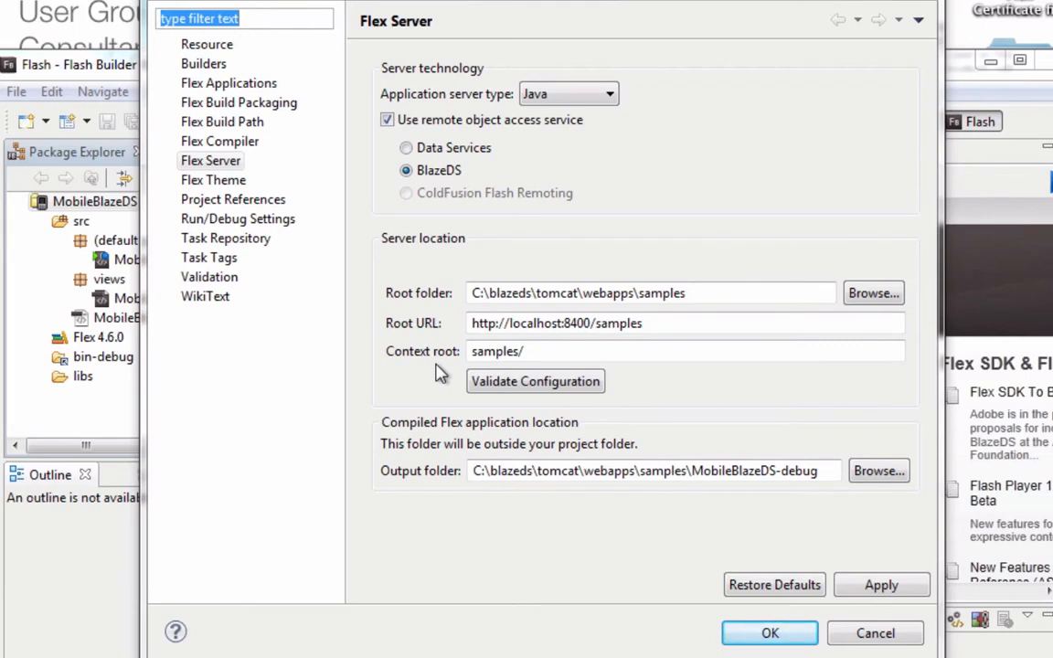
left_click(717, 292)
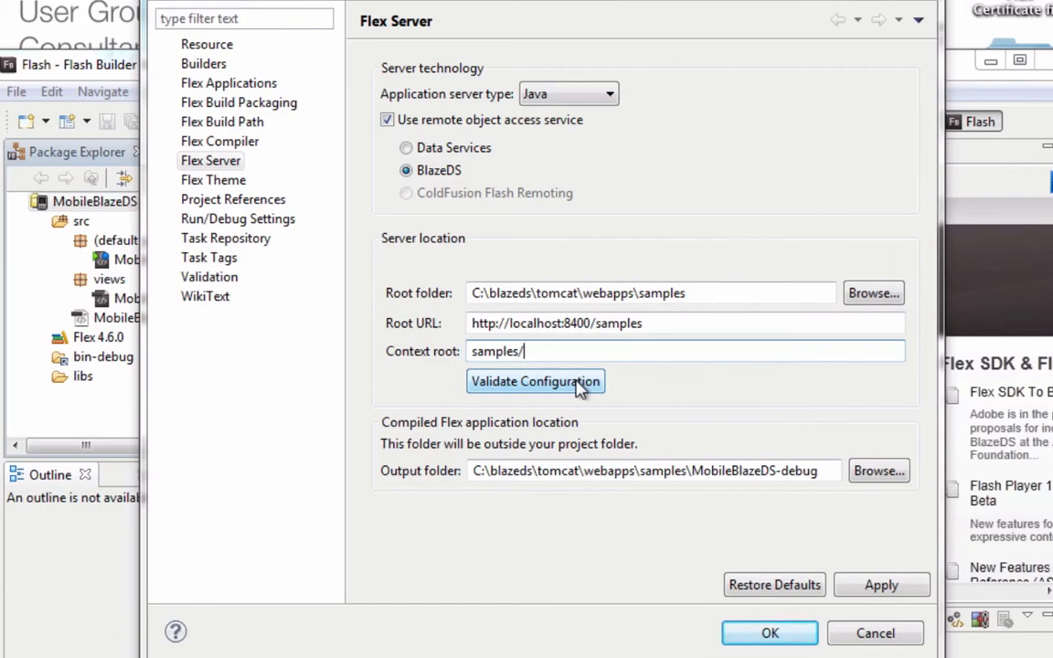
left_click(534, 382)
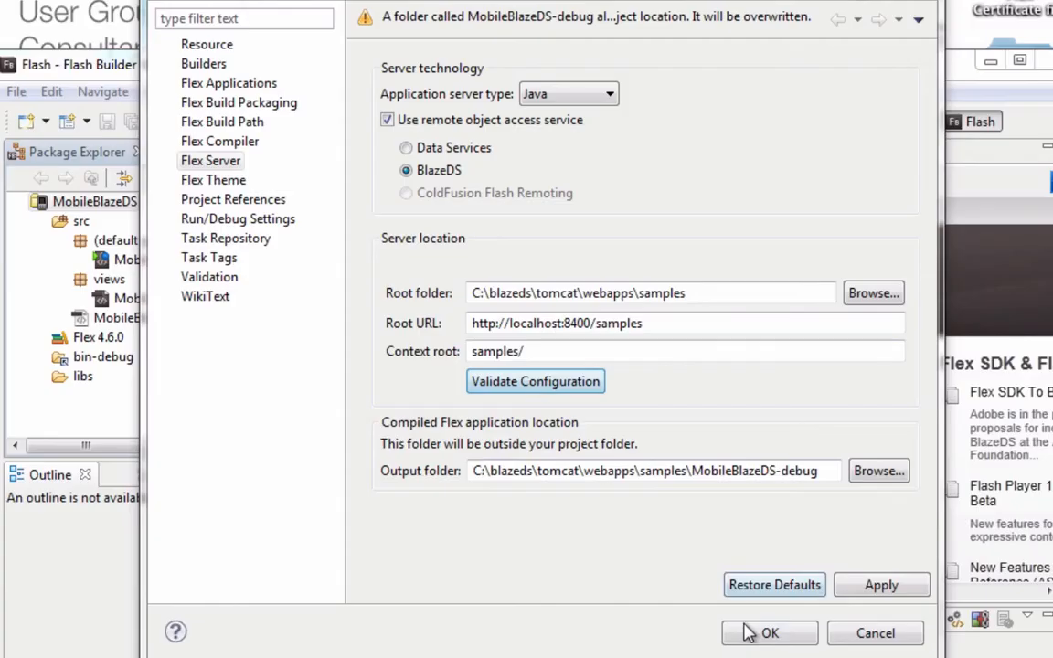
left_click(768, 632)
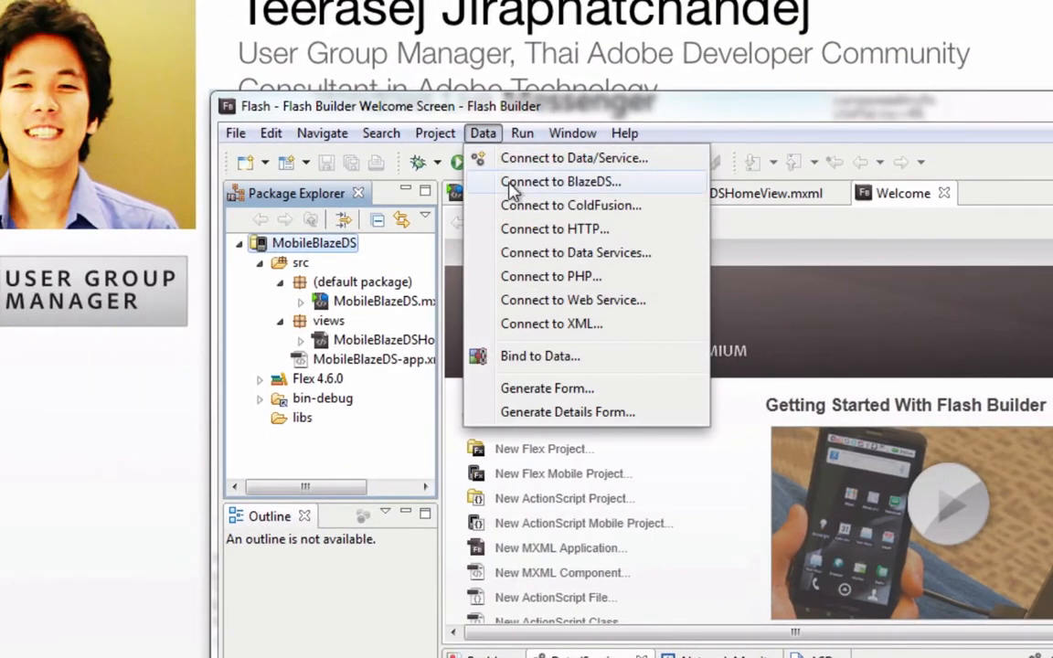
Retry Connect to BlazeDS, which still fails to reach the server.
left_click(560, 182)
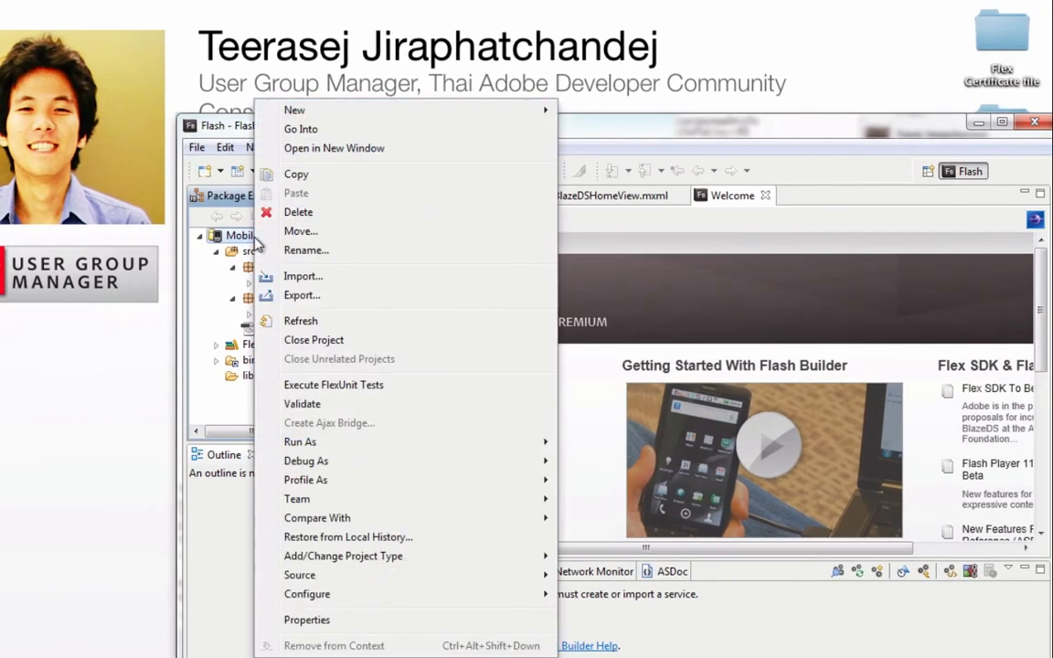
mouse_move(307, 620)
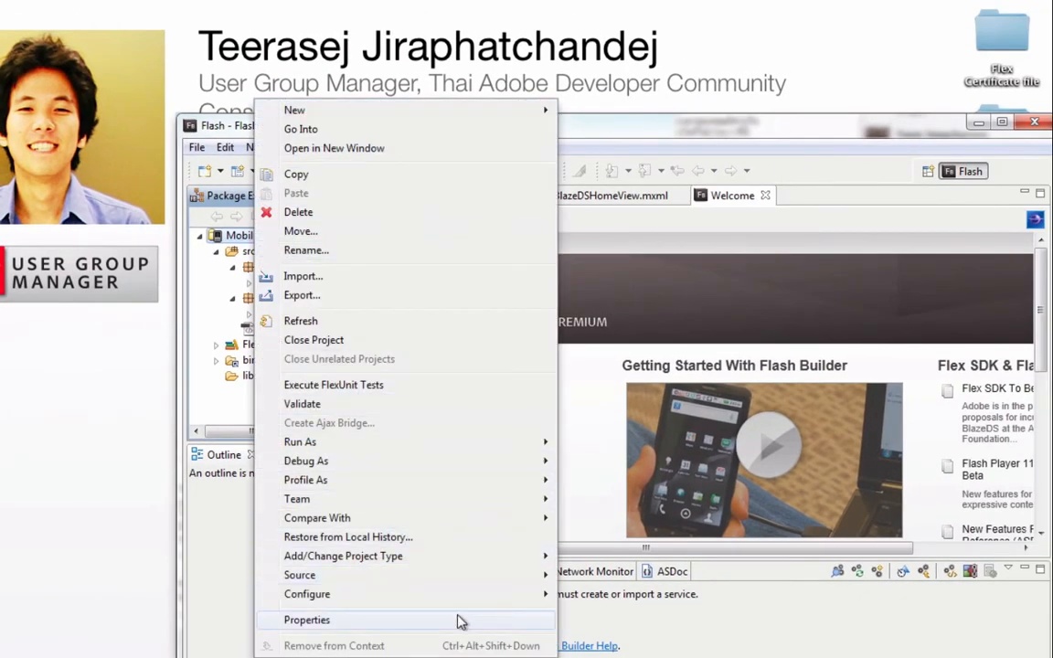
Correct the context root from 'samples/' to 'samples', validate it and save the server settings.
left_click(307, 620)
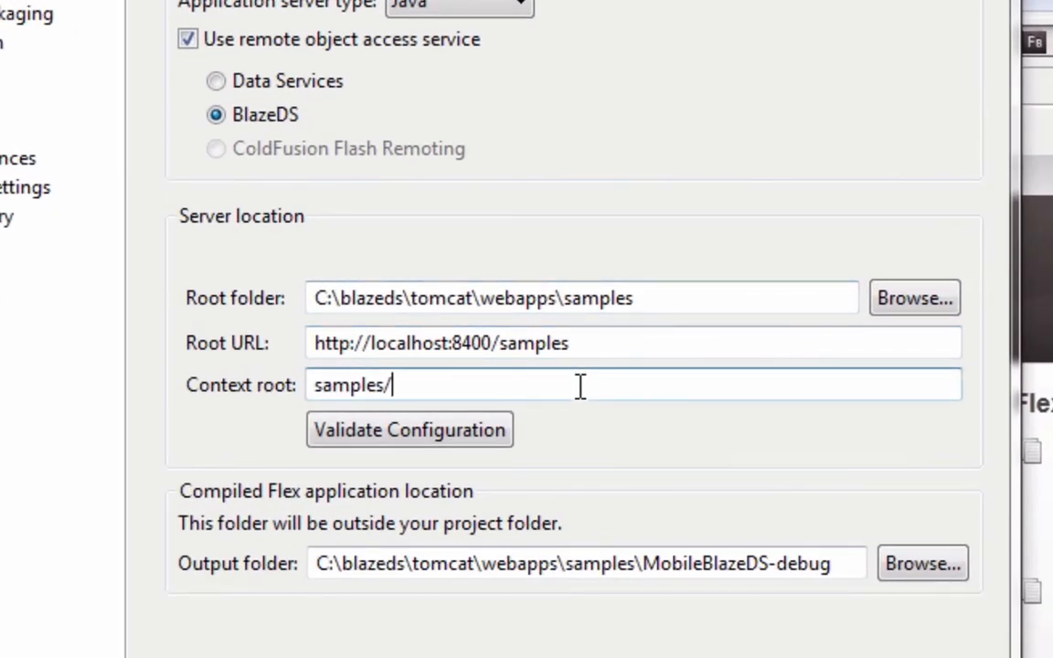
key("Backspace")
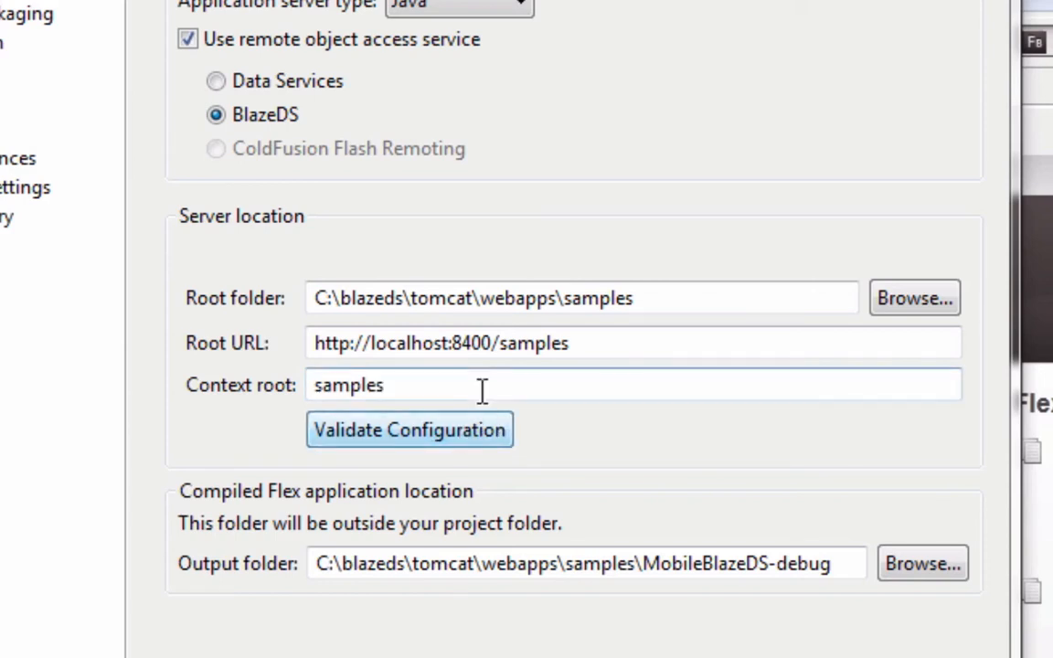
mouse_move(475, 456)
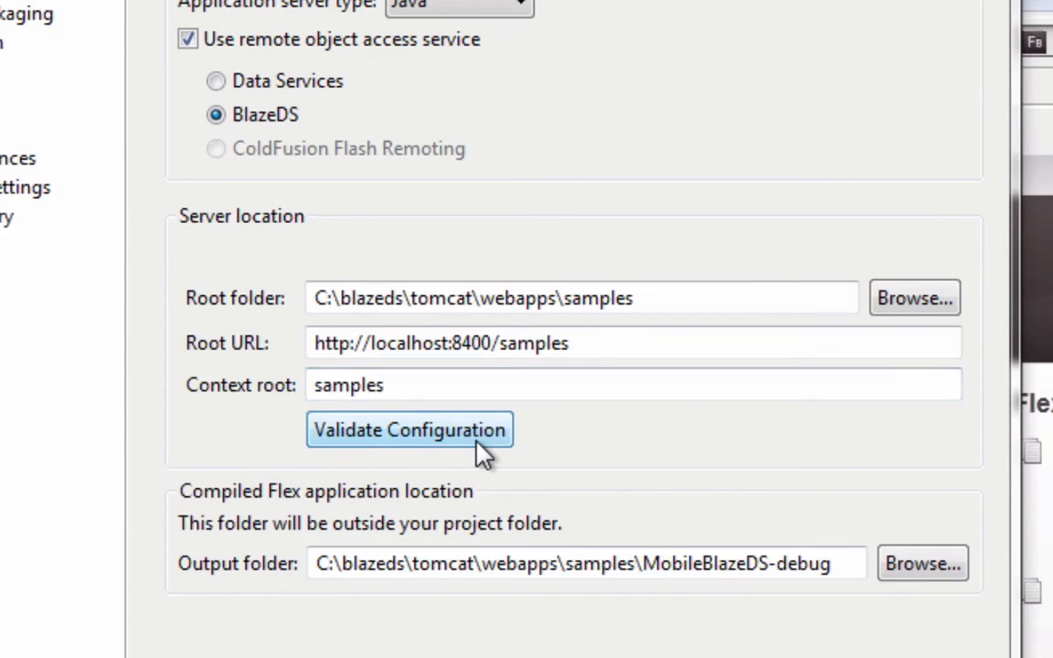
left_click(409, 429)
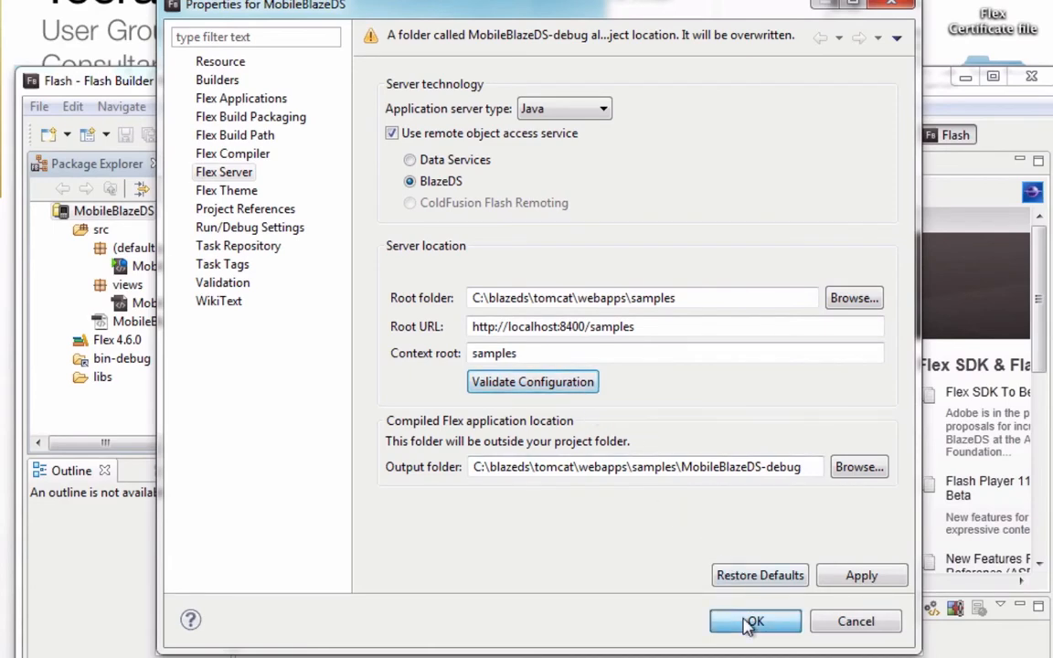
left_click(755, 621)
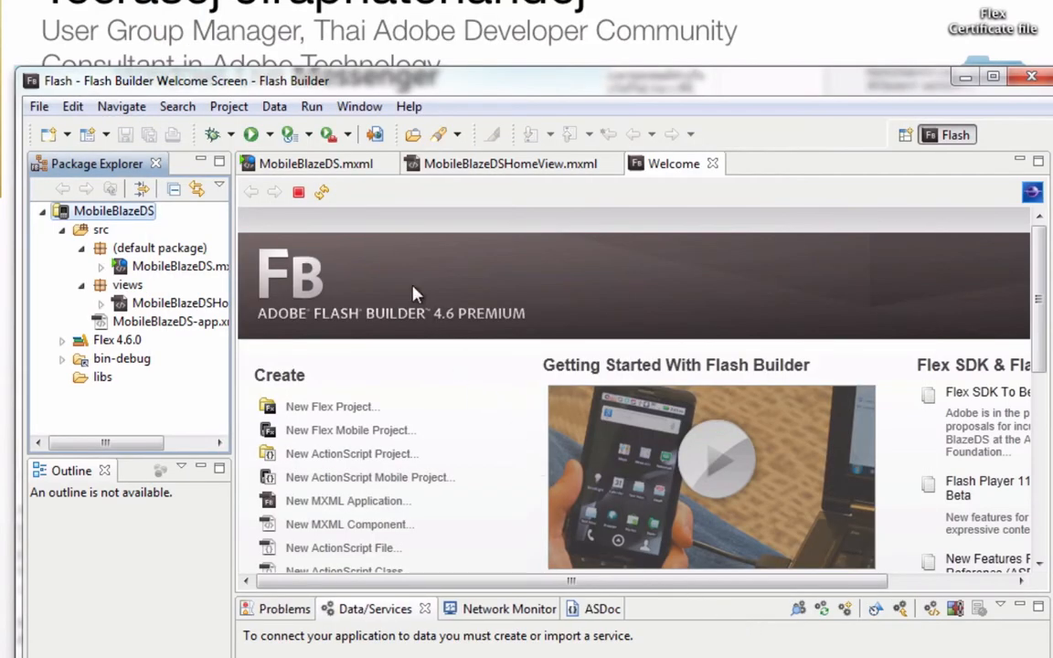
Connect to BlazeDS with 'No password required', listing destinations such as productService and runtime-employee-ro.
left_click(274, 106)
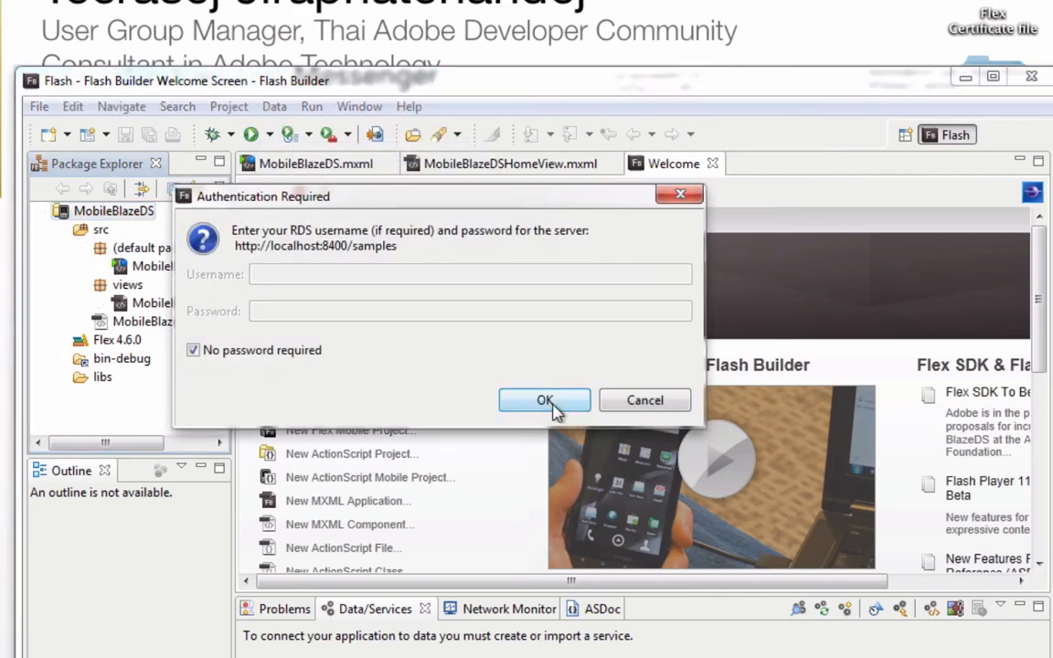
left_click(545, 400)
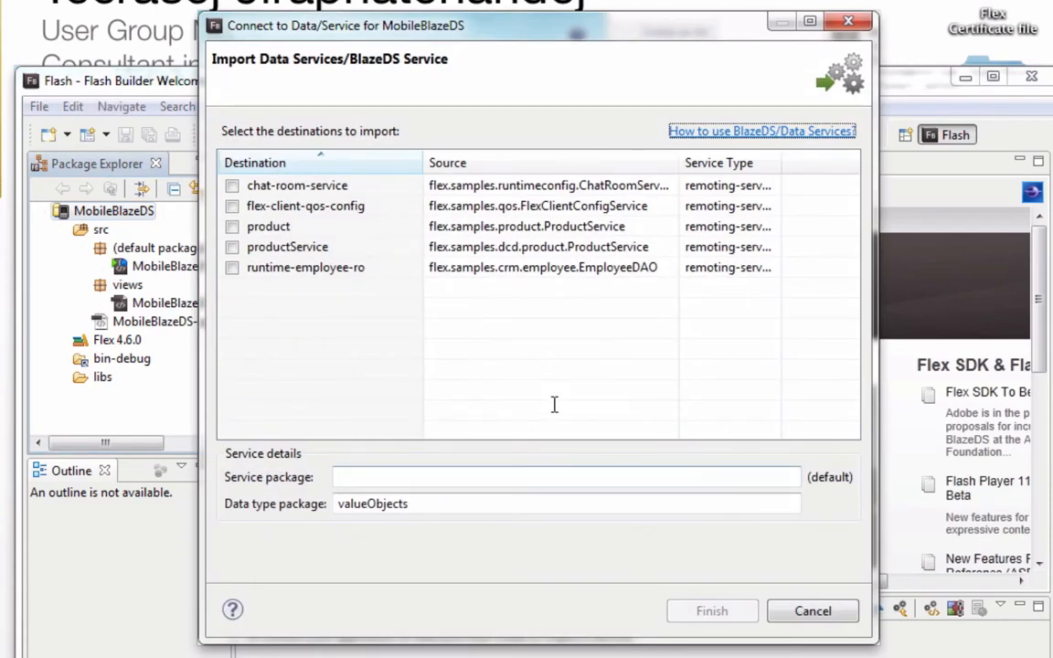